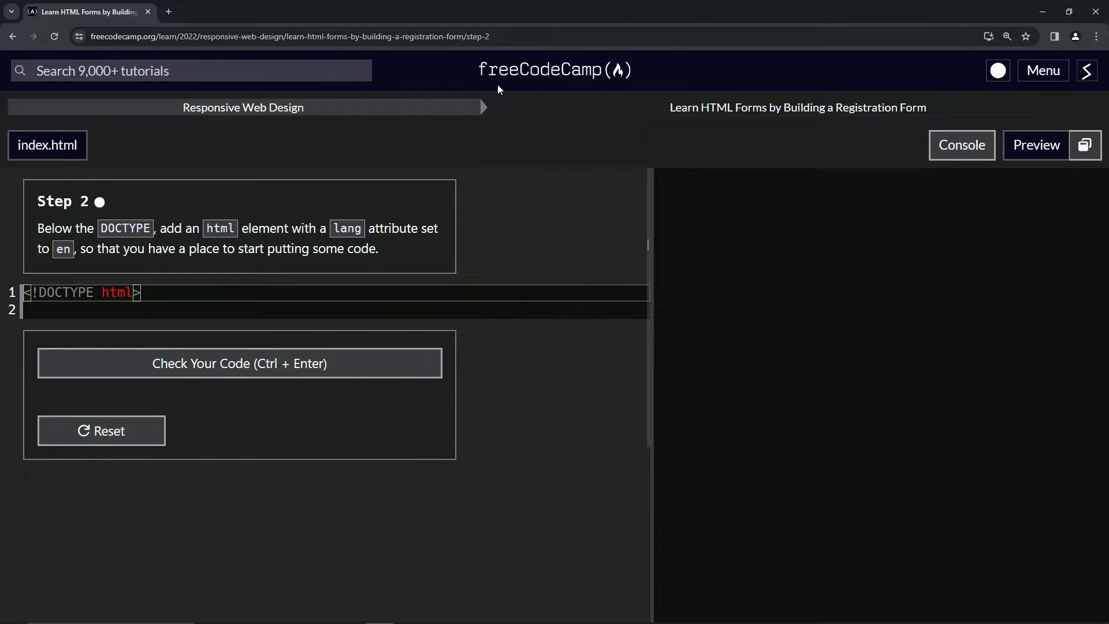
mouse_move(290, 121)
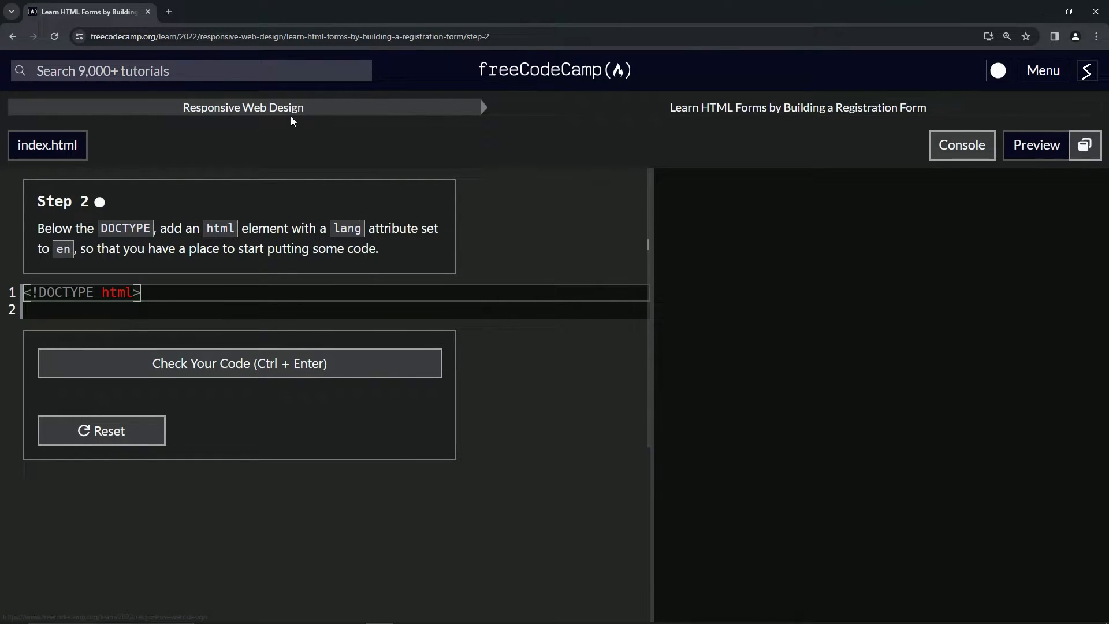
mouse_move(778, 124)
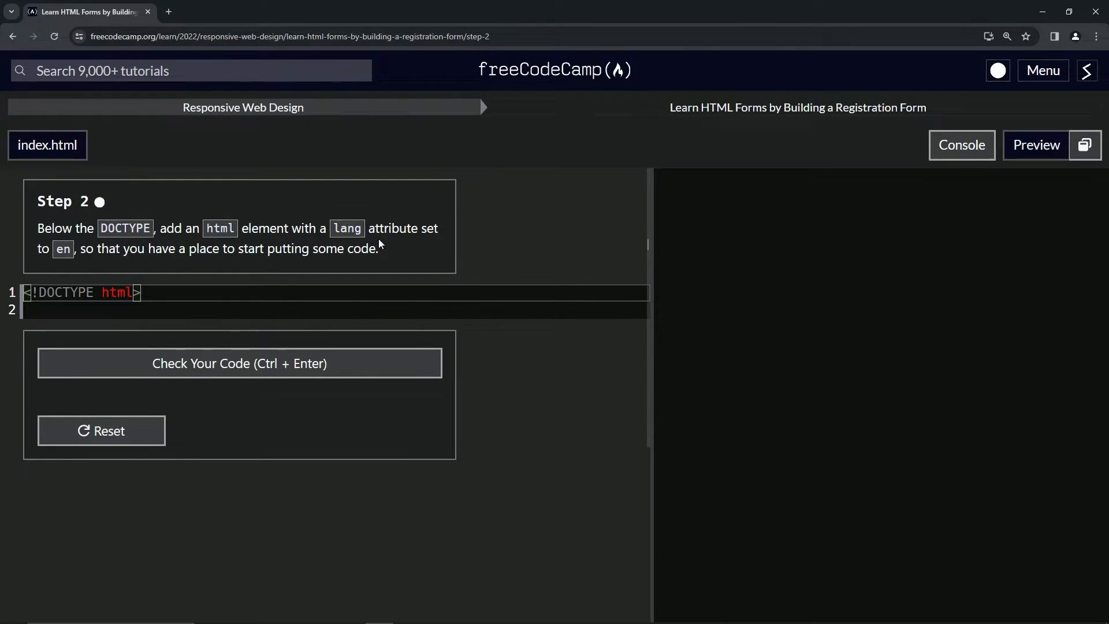
mouse_move(129, 262)
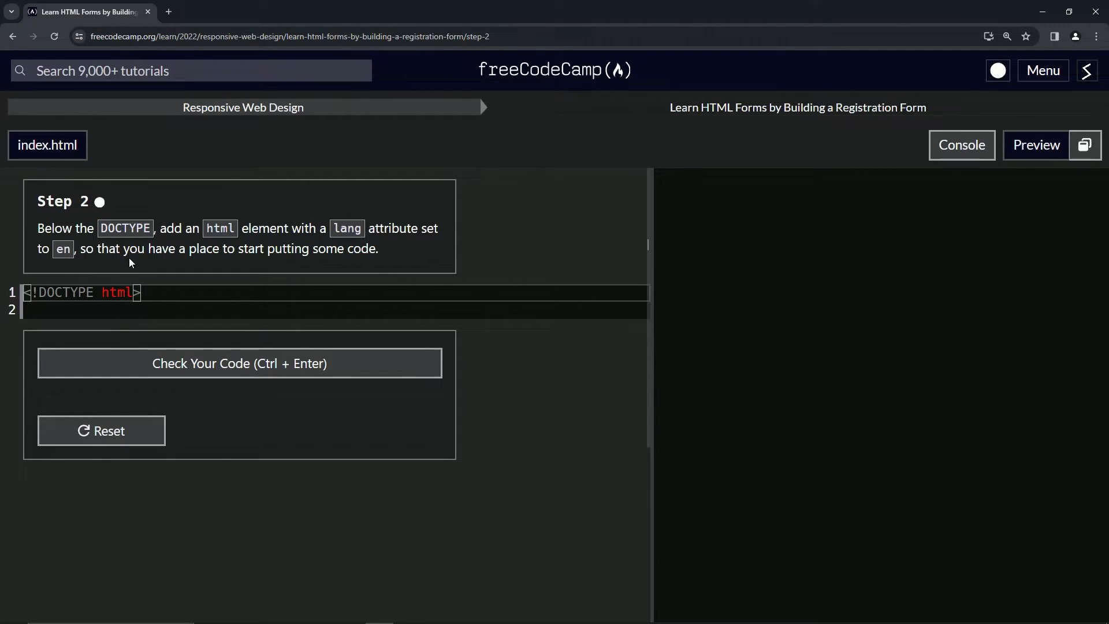
mouse_move(374, 263)
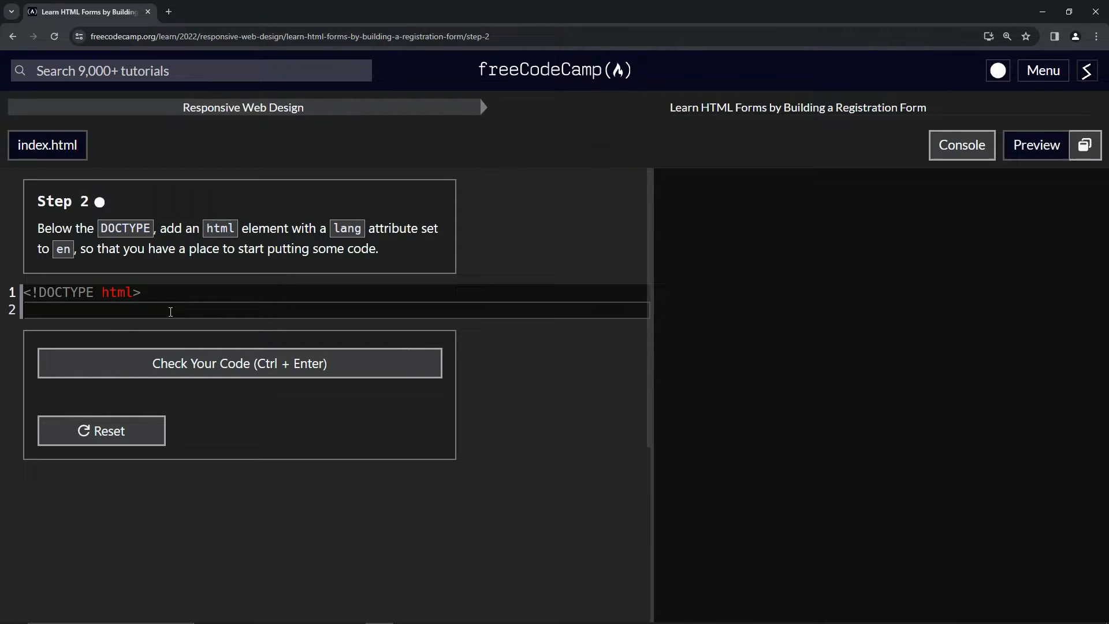
Write an empty <html></html> pair on line 2 beneath the DOCTYPE.
type("<h")
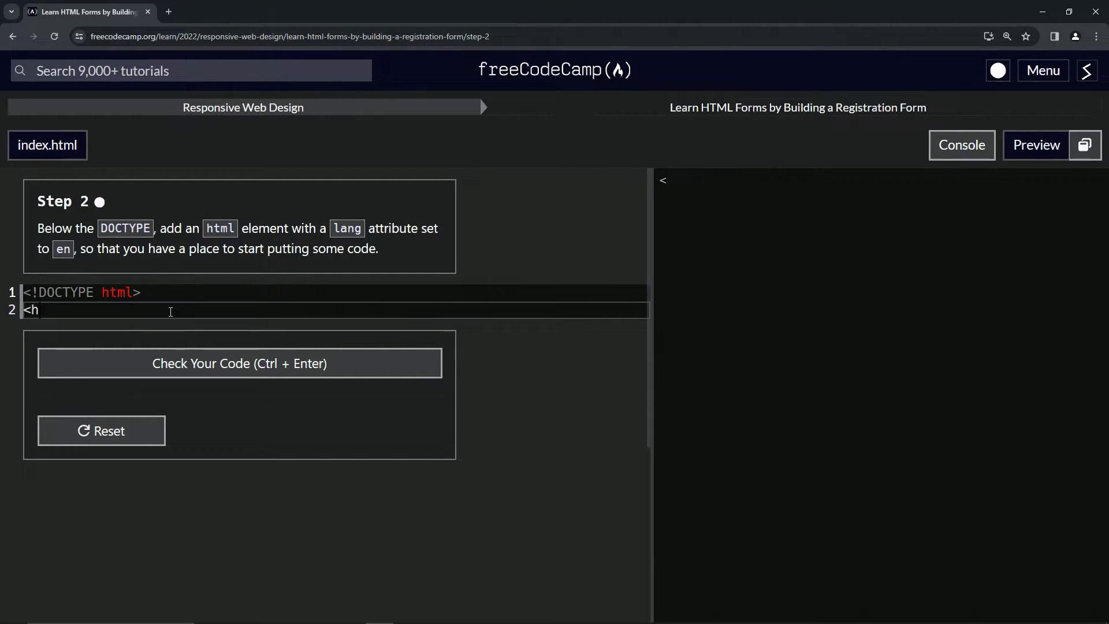
type("tml><")
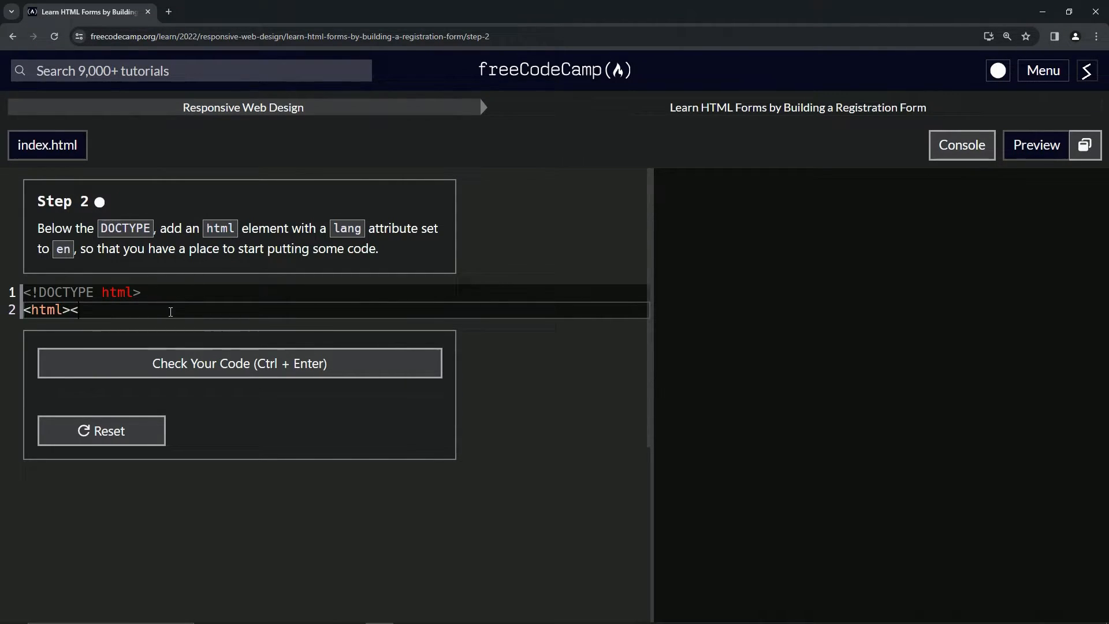
type("/")
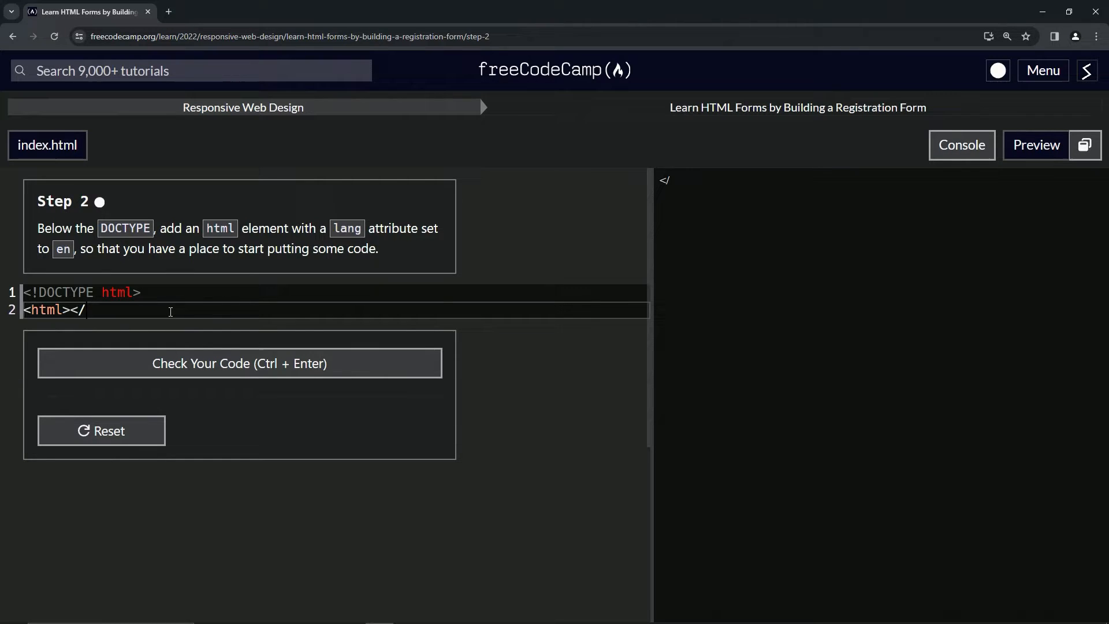
type("html>")
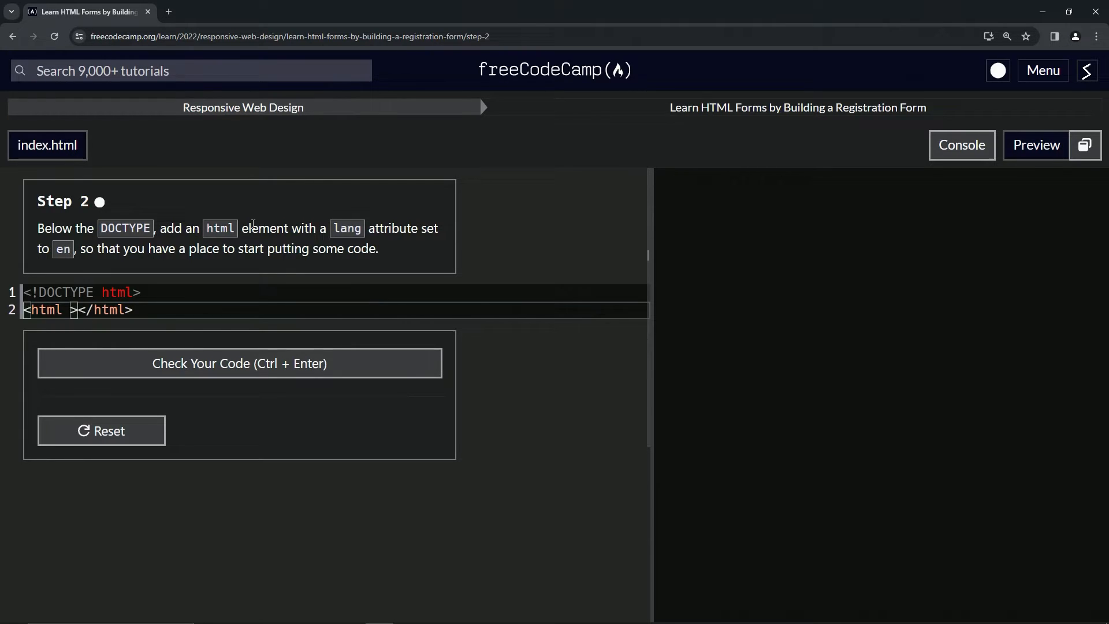
Add lang='en' to the opening html tag, after trying es and fr.
type("lang")
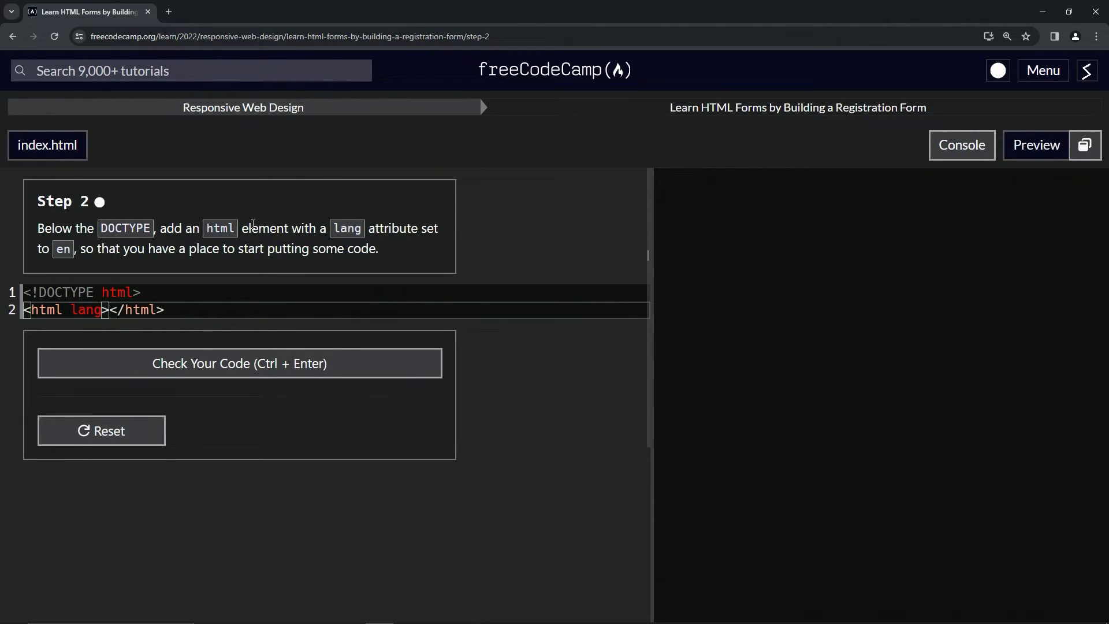
type("='e'")
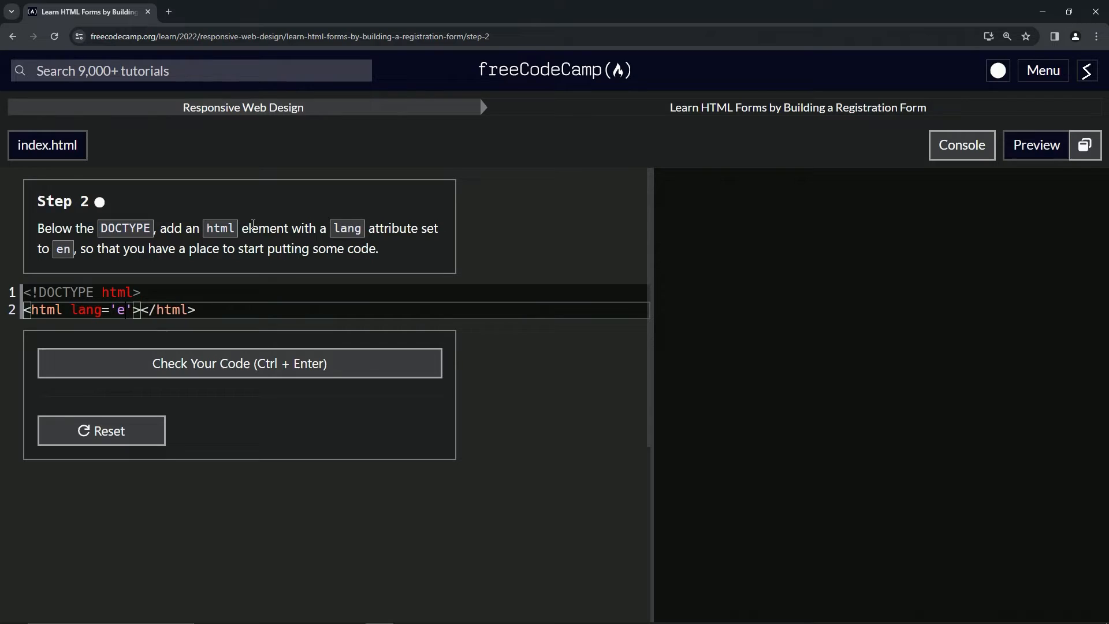
type("n")
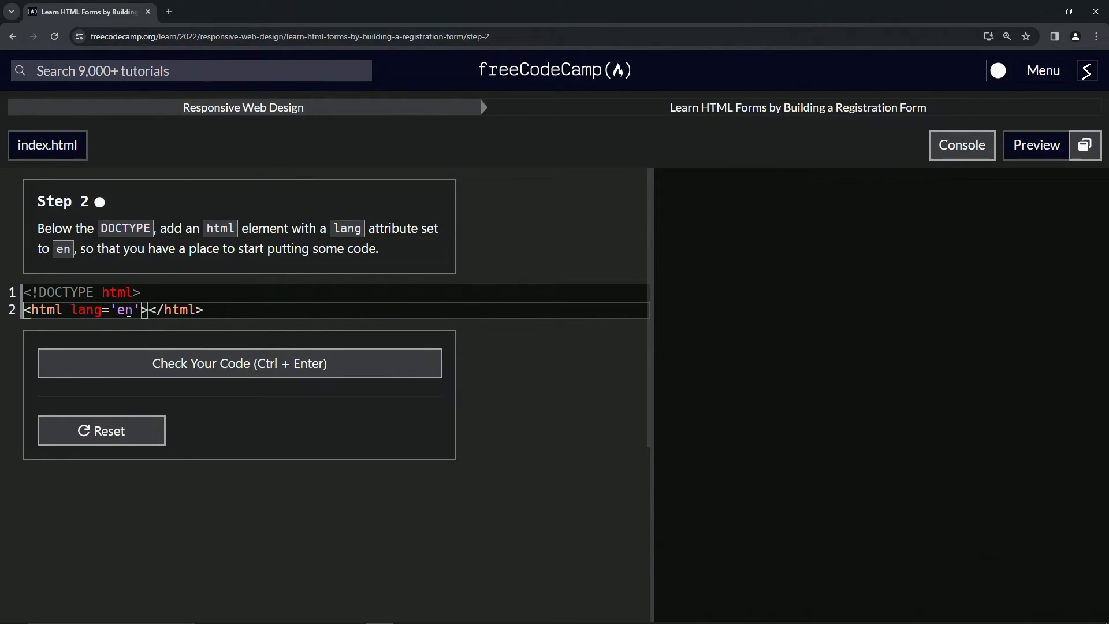
type("s")
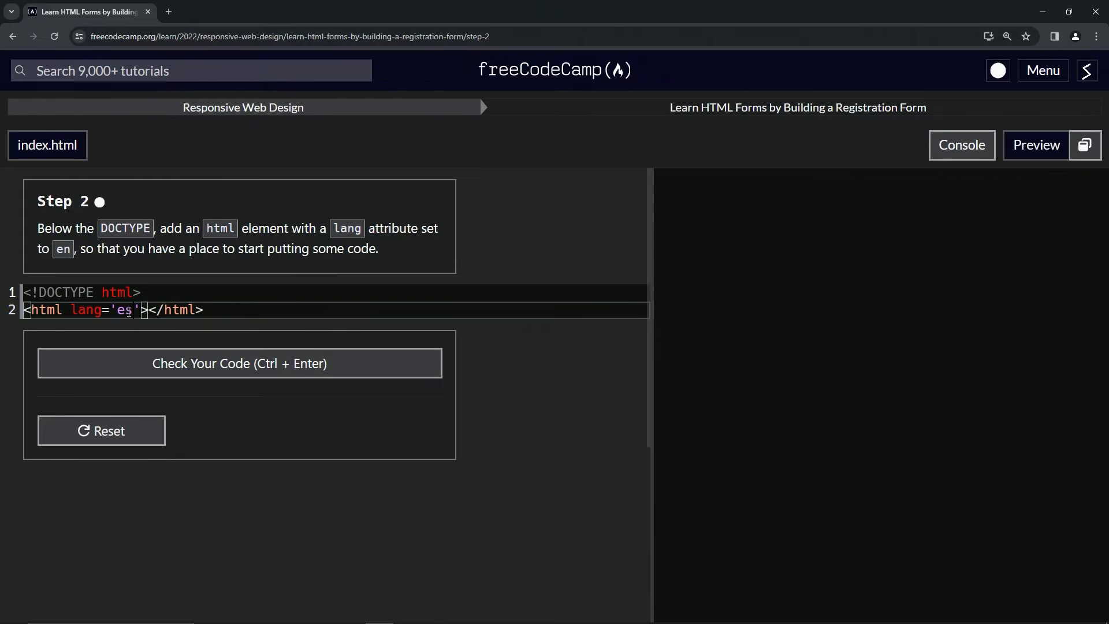
type("fr")
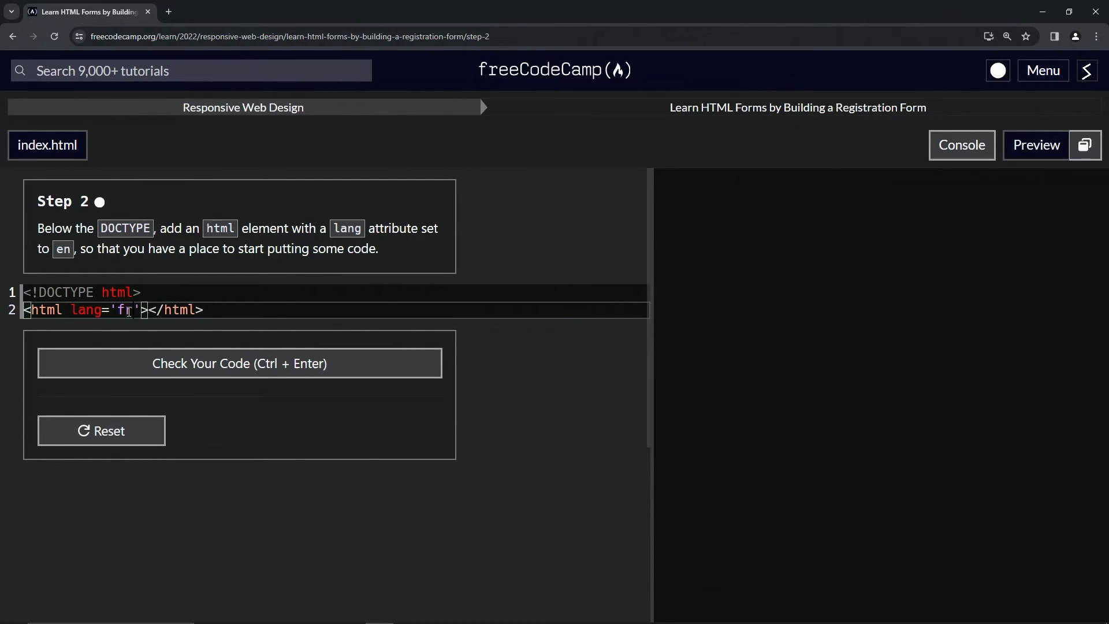
type("en")
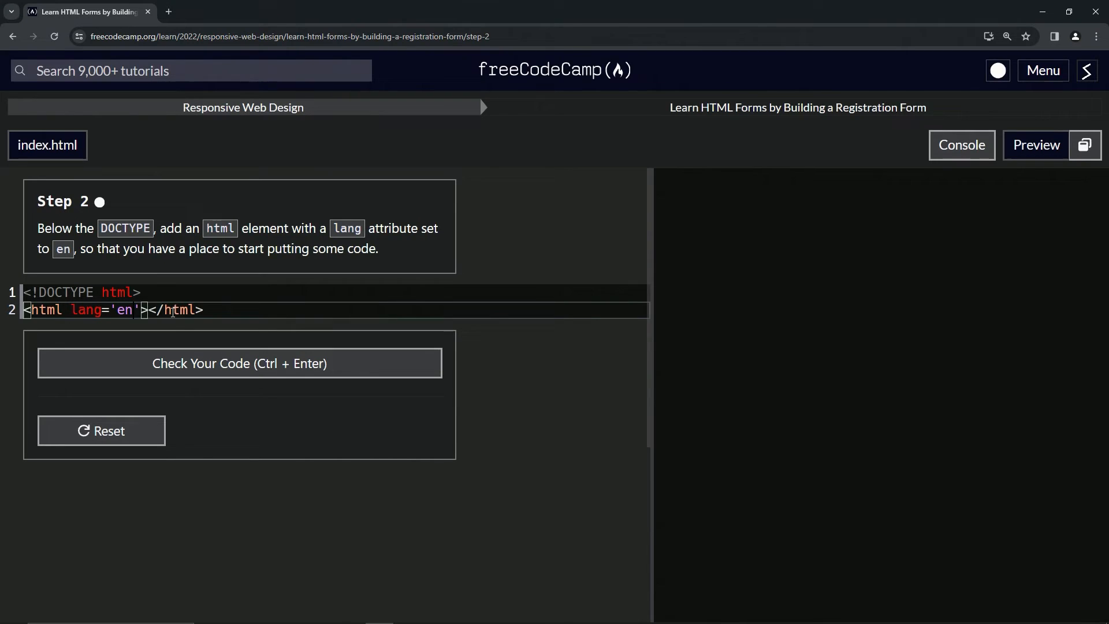
Check the Step 2 code, submit it and advance to Step 3.
left_click(239, 363)
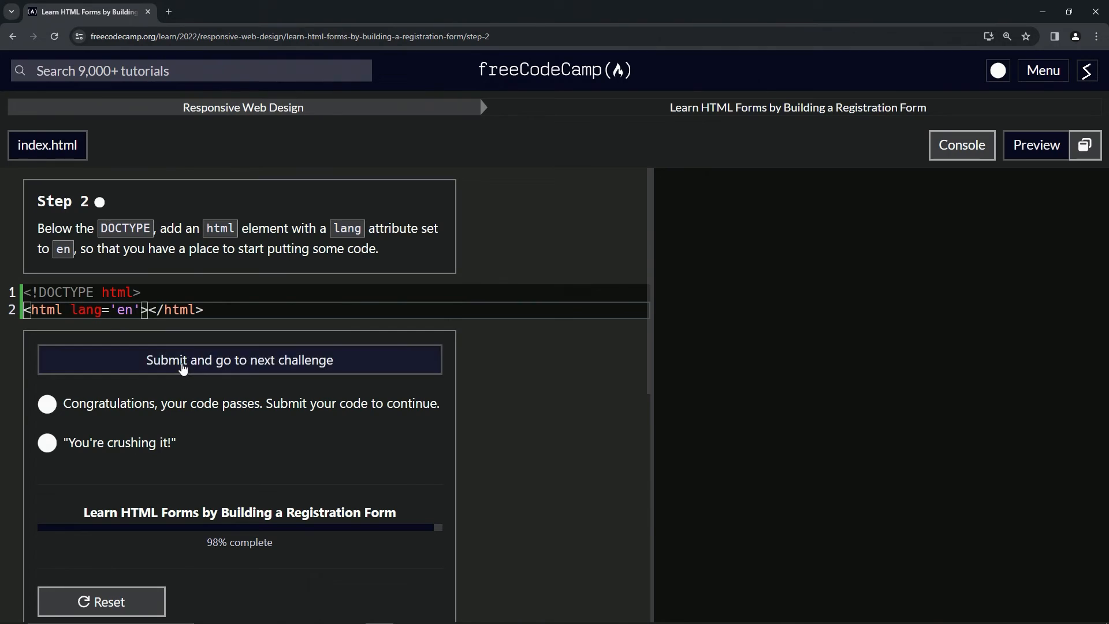
left_click(240, 359)
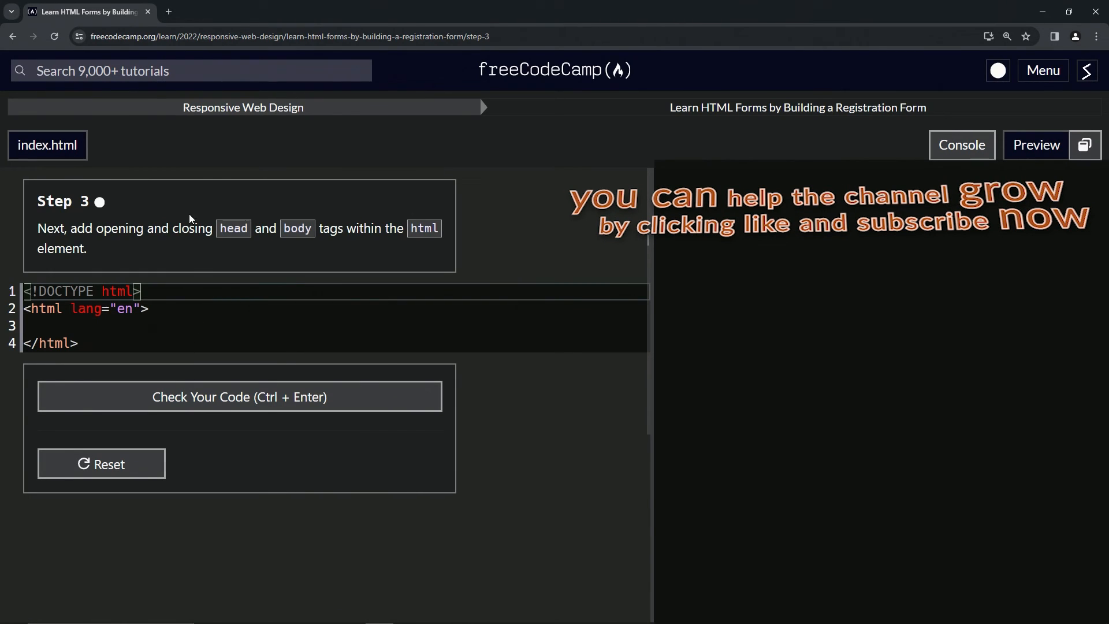